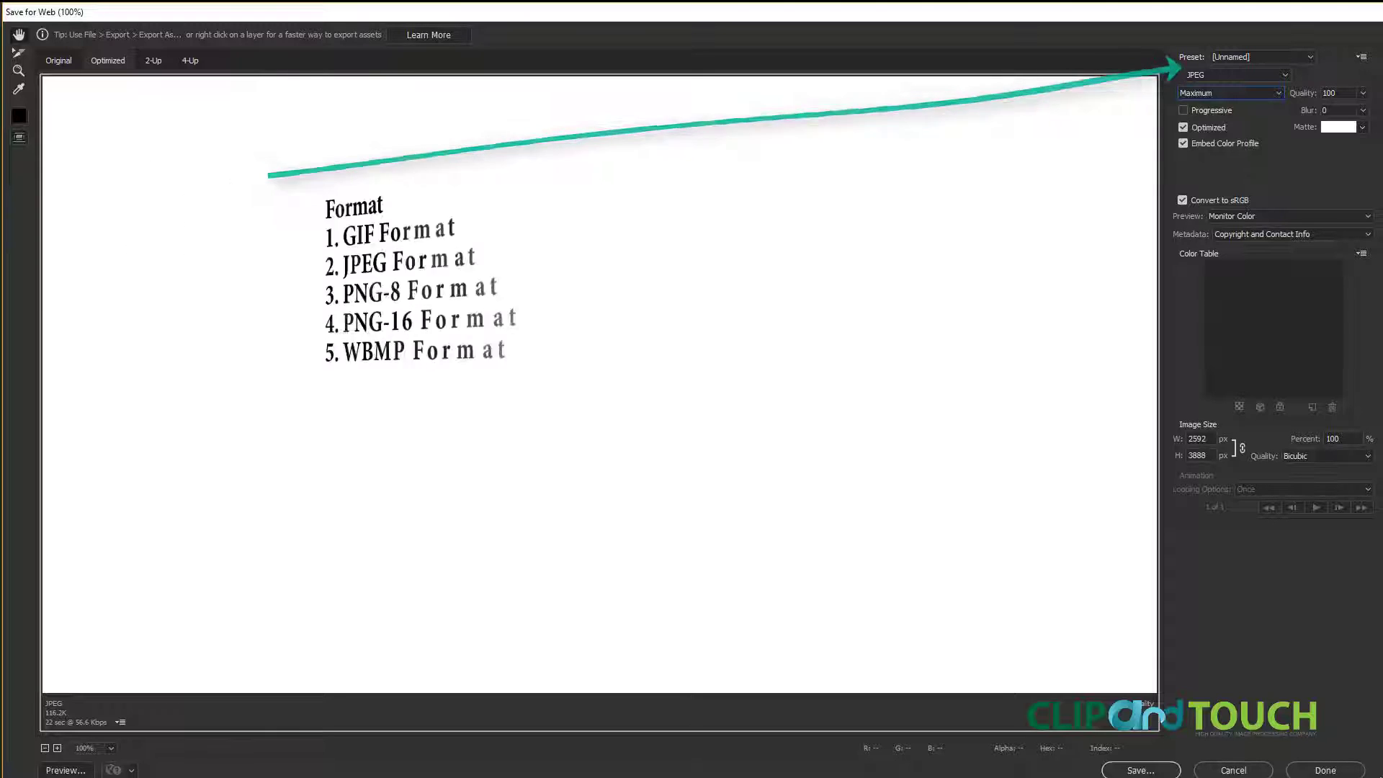
Step: Cancel the Save for Web dialog, returning to the alarm-clock image
left_click(1182, 199)
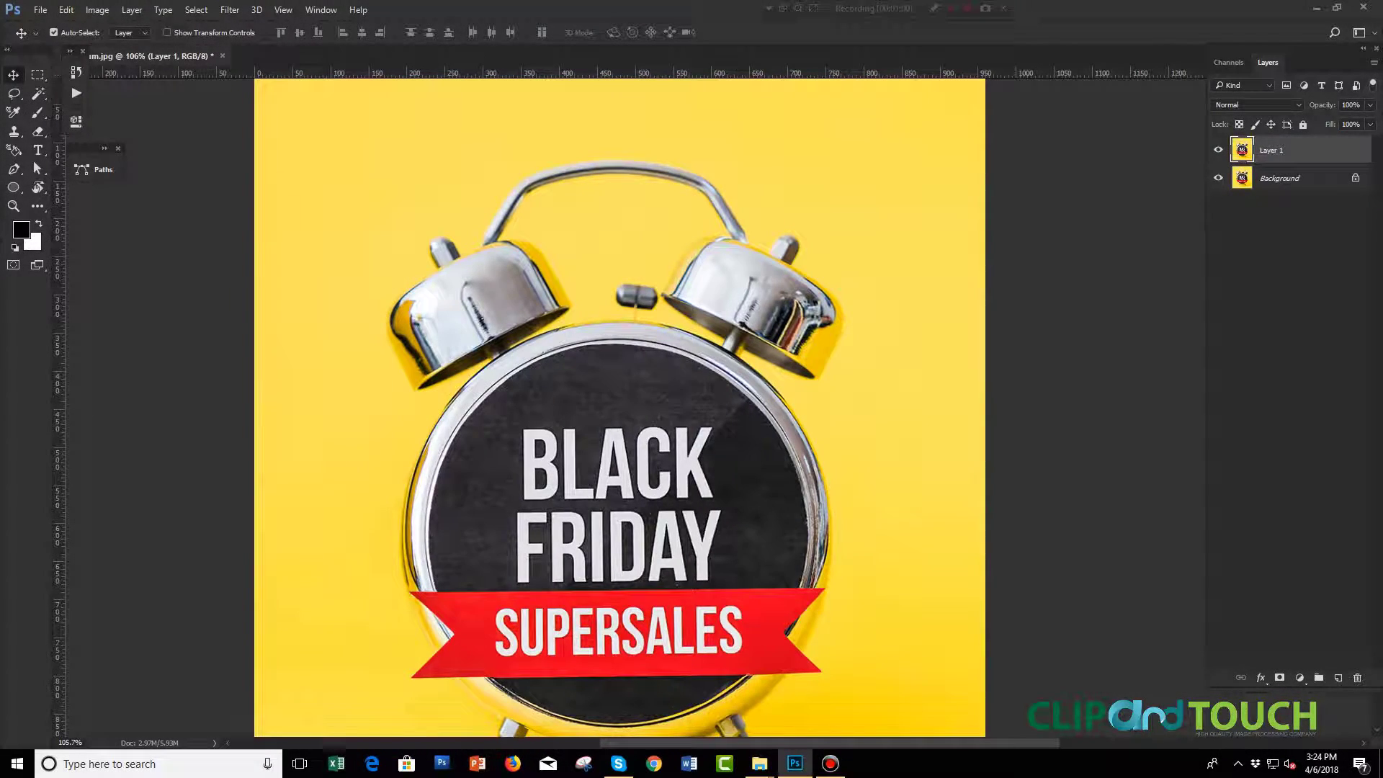
Step: Bring up File > Export > Save for Web (Legacy) at JPEG Maximum, quality 100
left_click(40, 10)
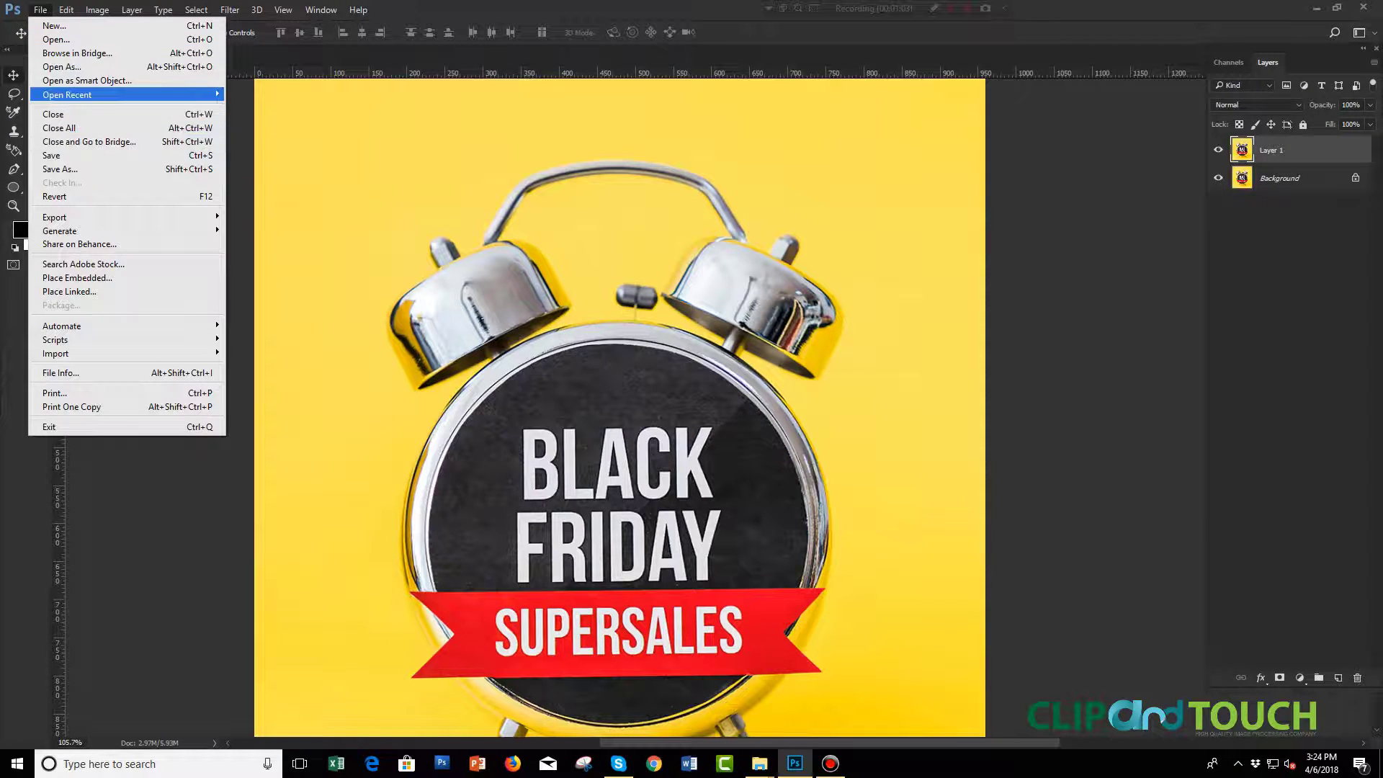
mouse_move(86, 243)
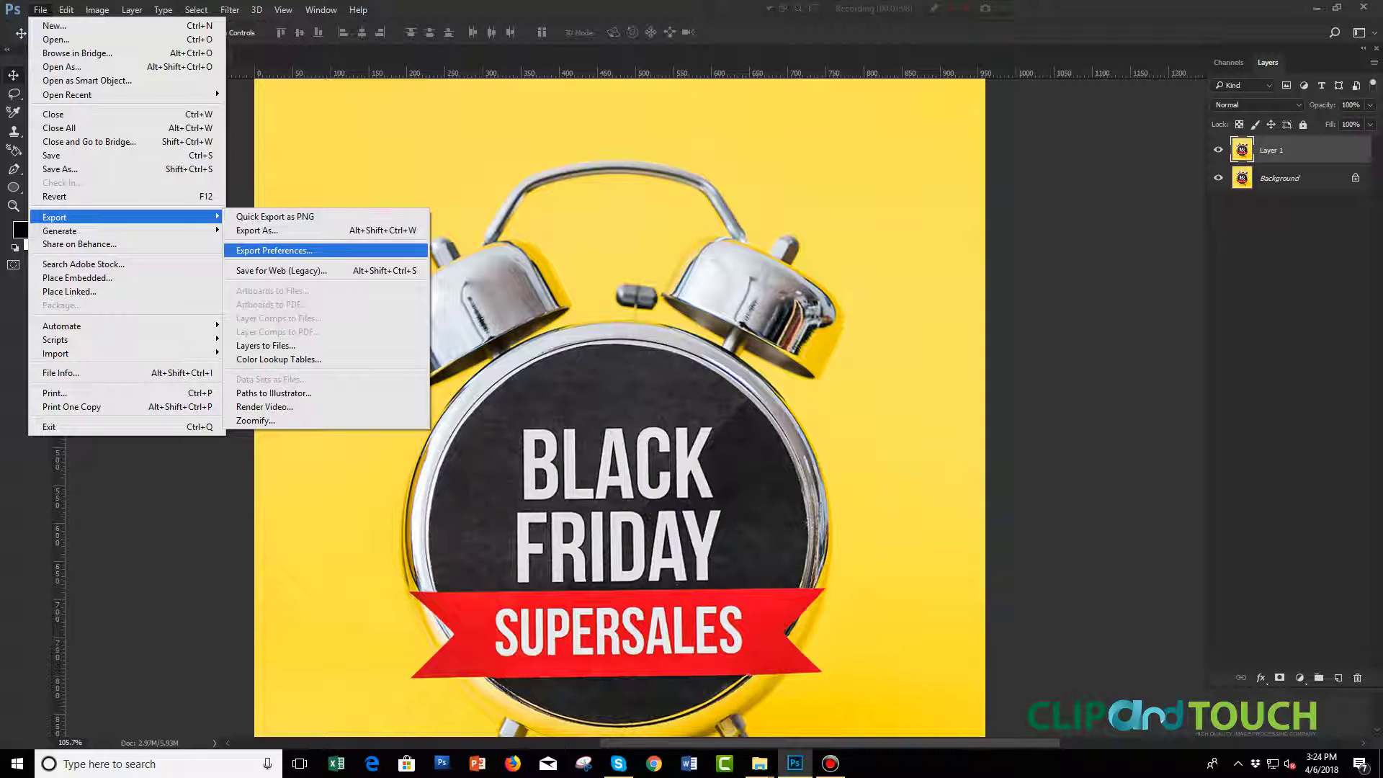
mouse_move(279, 270)
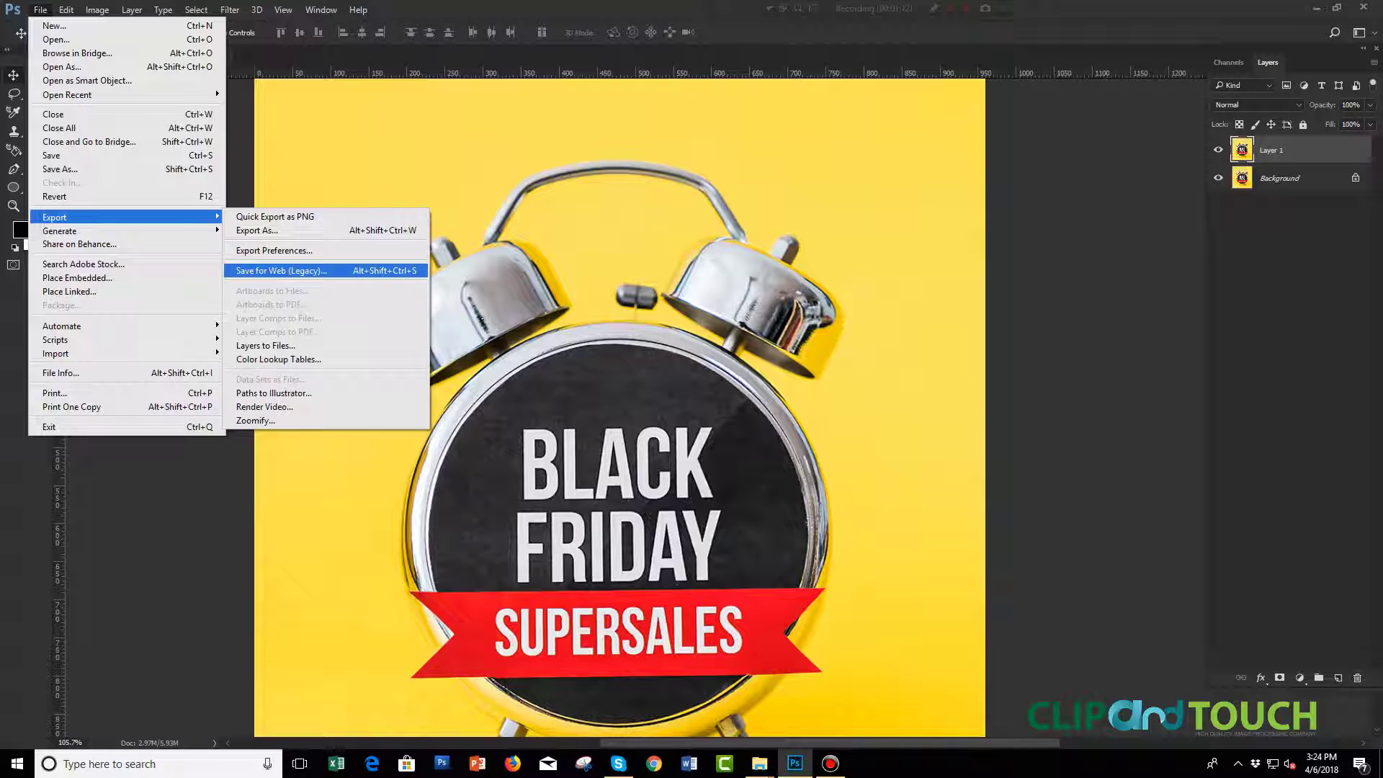
left_click(279, 270)
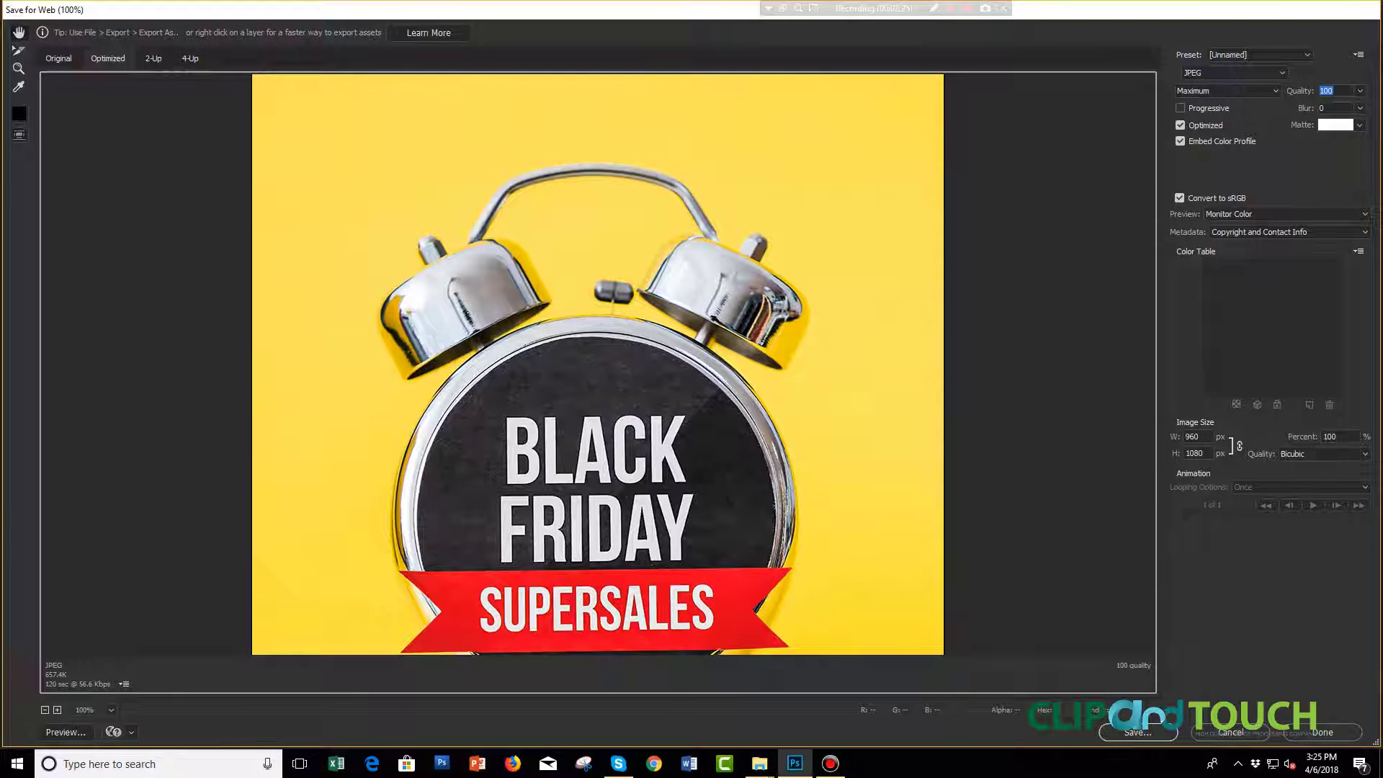
Step: Save Maximum_Quality.jpg into the new Quality folder on the Desktop
left_click(1138, 732)
type("Quality")
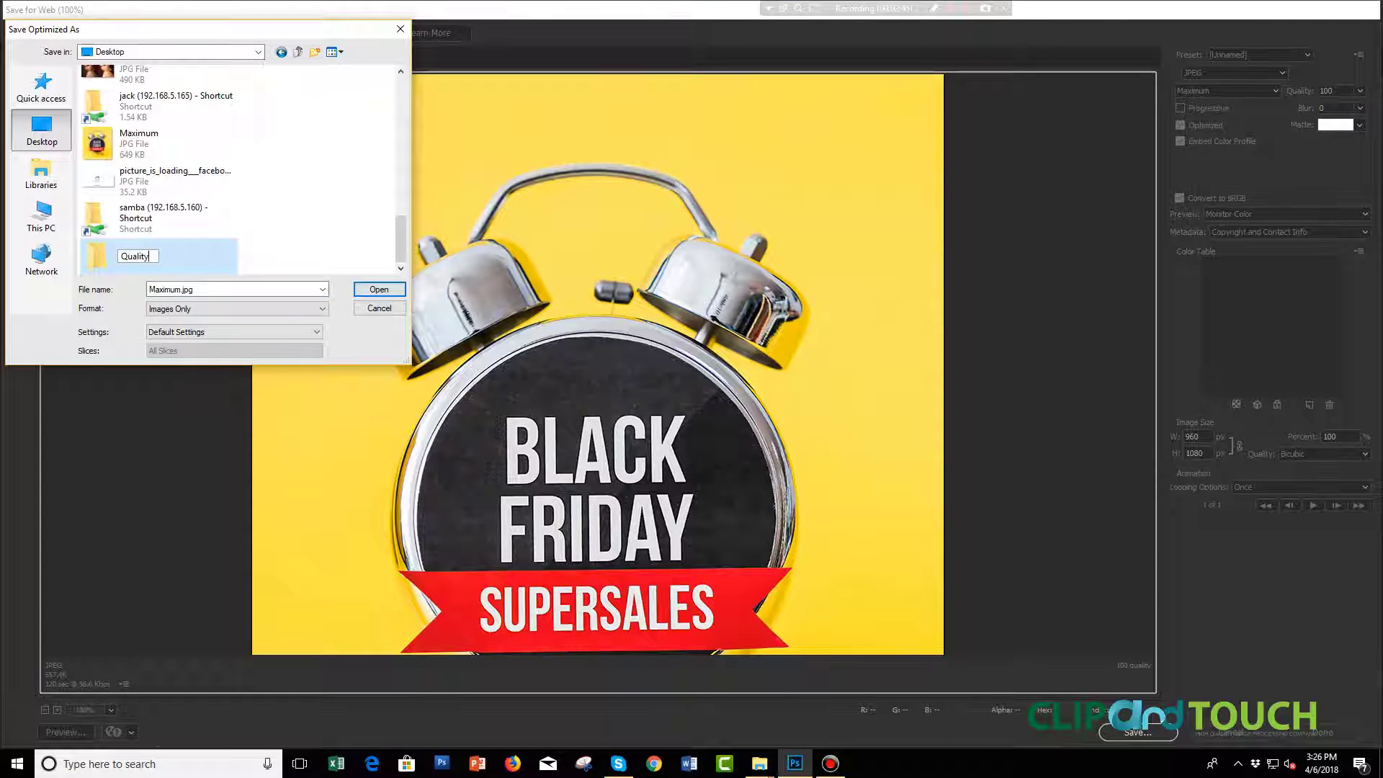
double_click(98, 257)
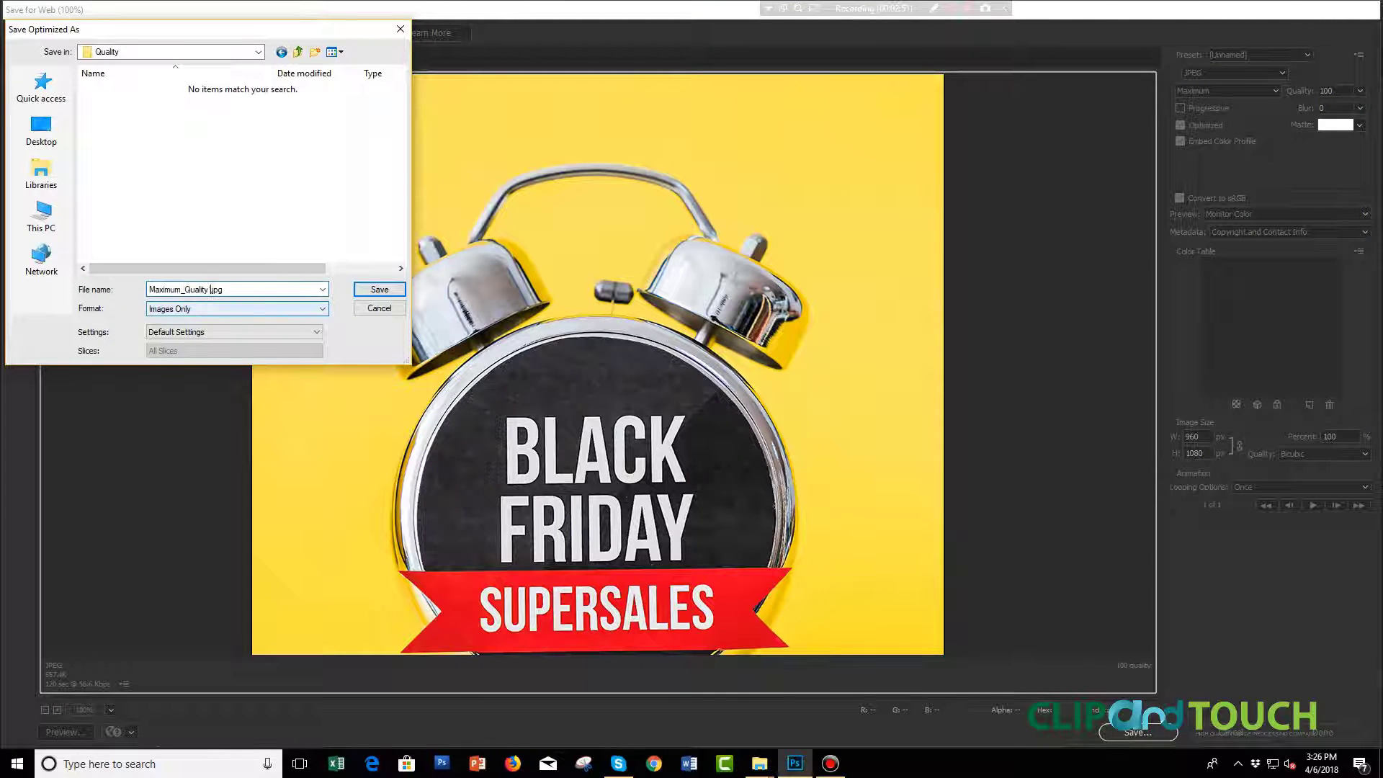
left_click(380, 288)
type("Very High_Quality80")
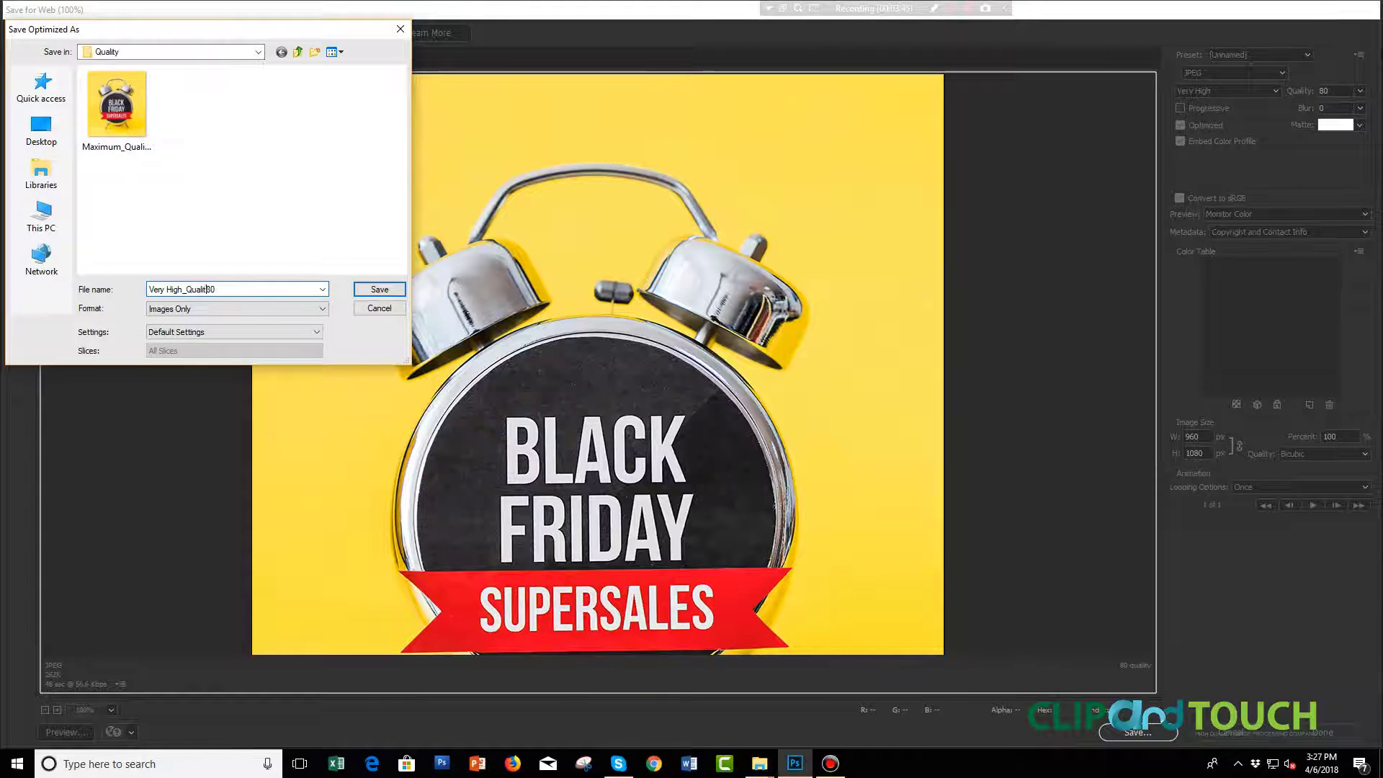
Step: Save the High preset version as High_Quality.jpg into the Quality folder
left_click(1225, 90)
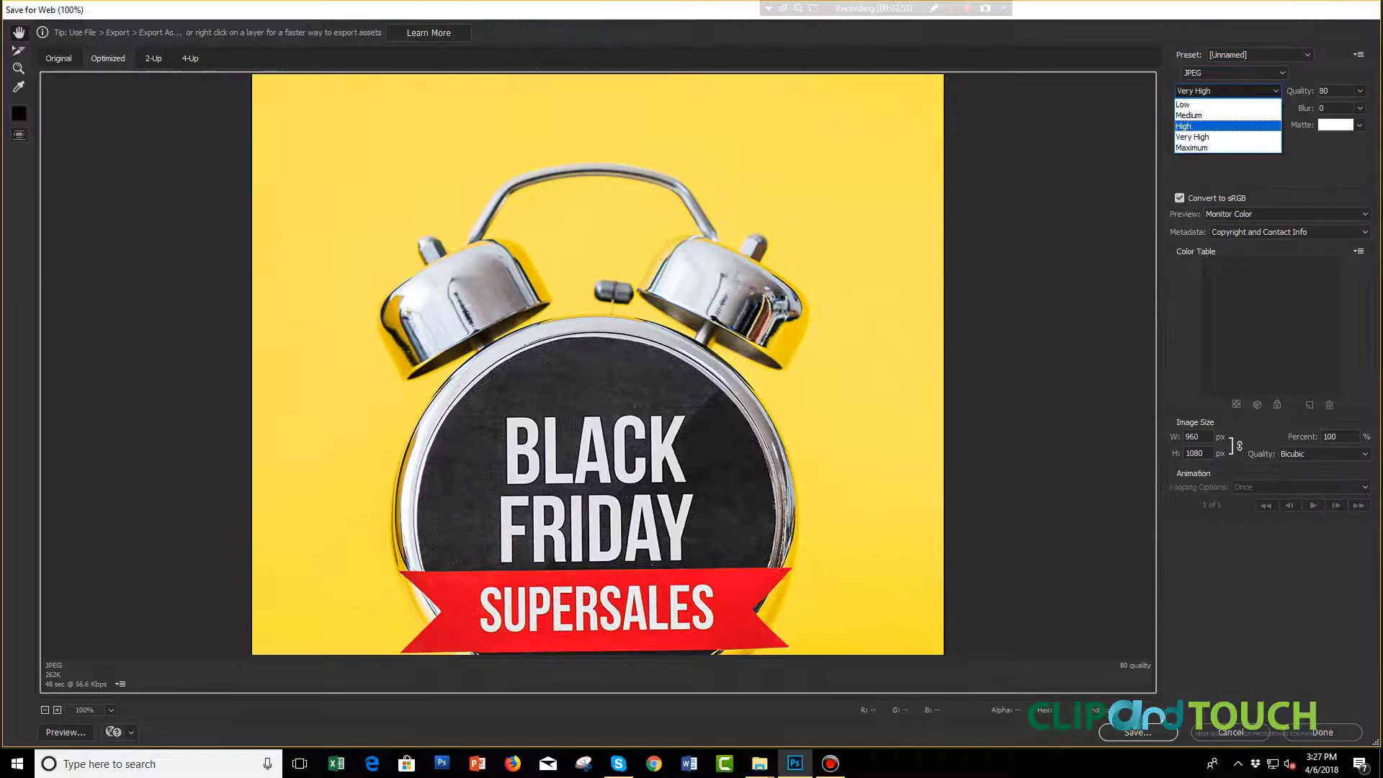
left_click(1184, 127)
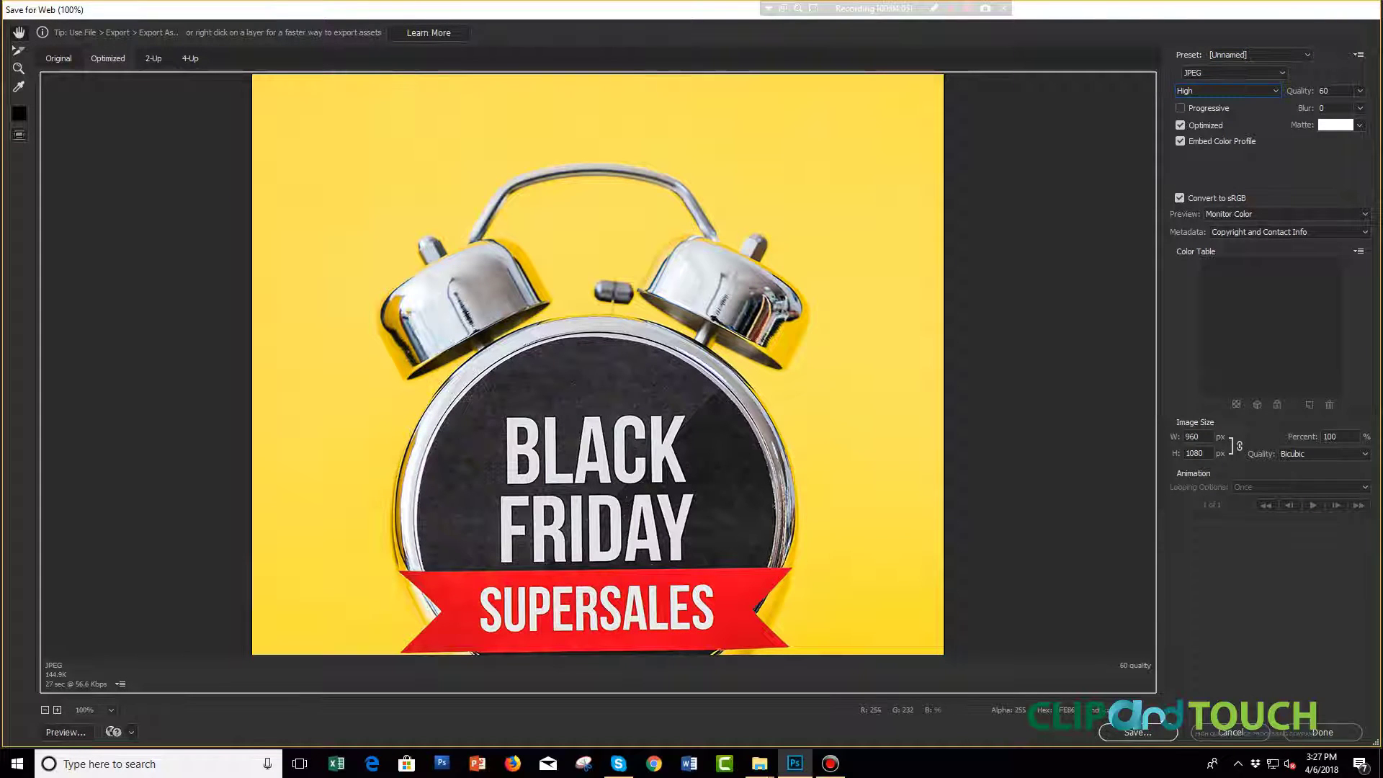
left_click(1137, 731)
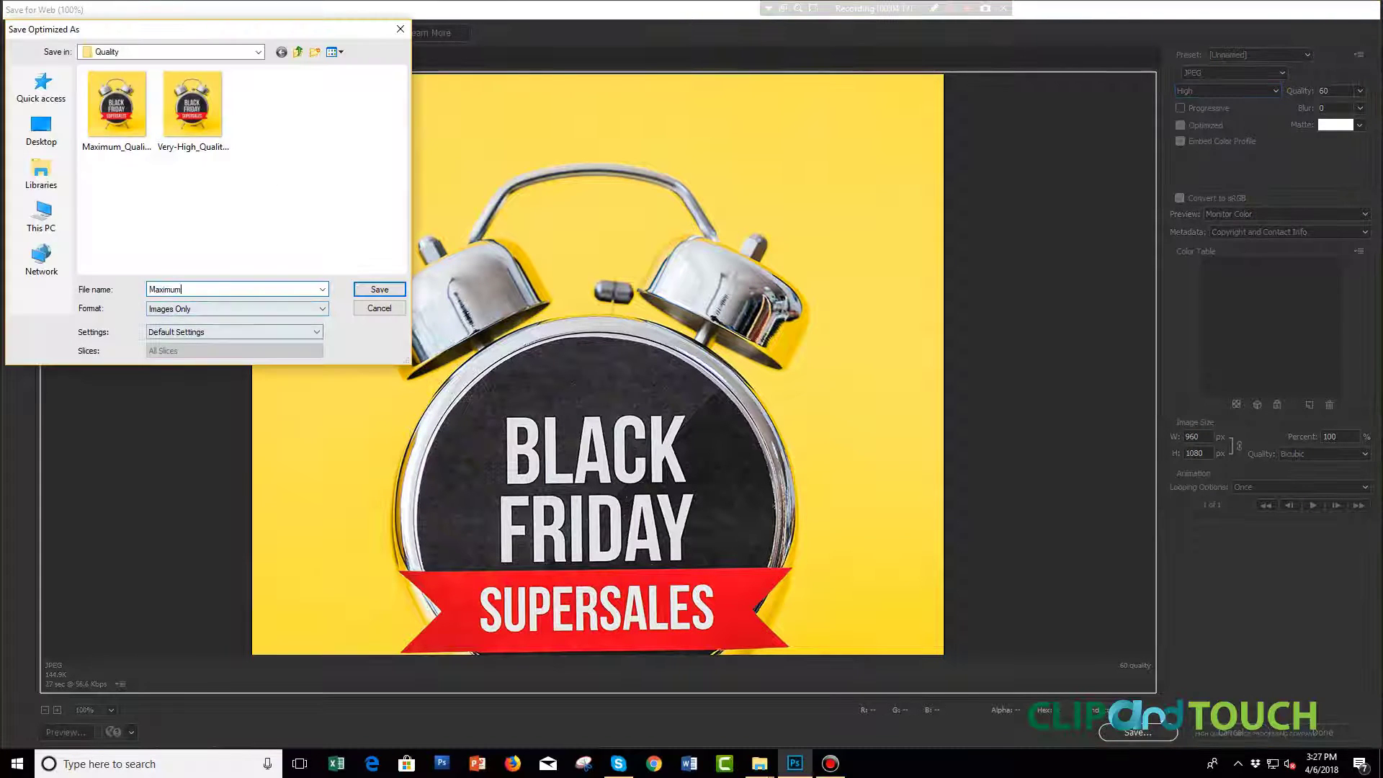
type("High_Quali")
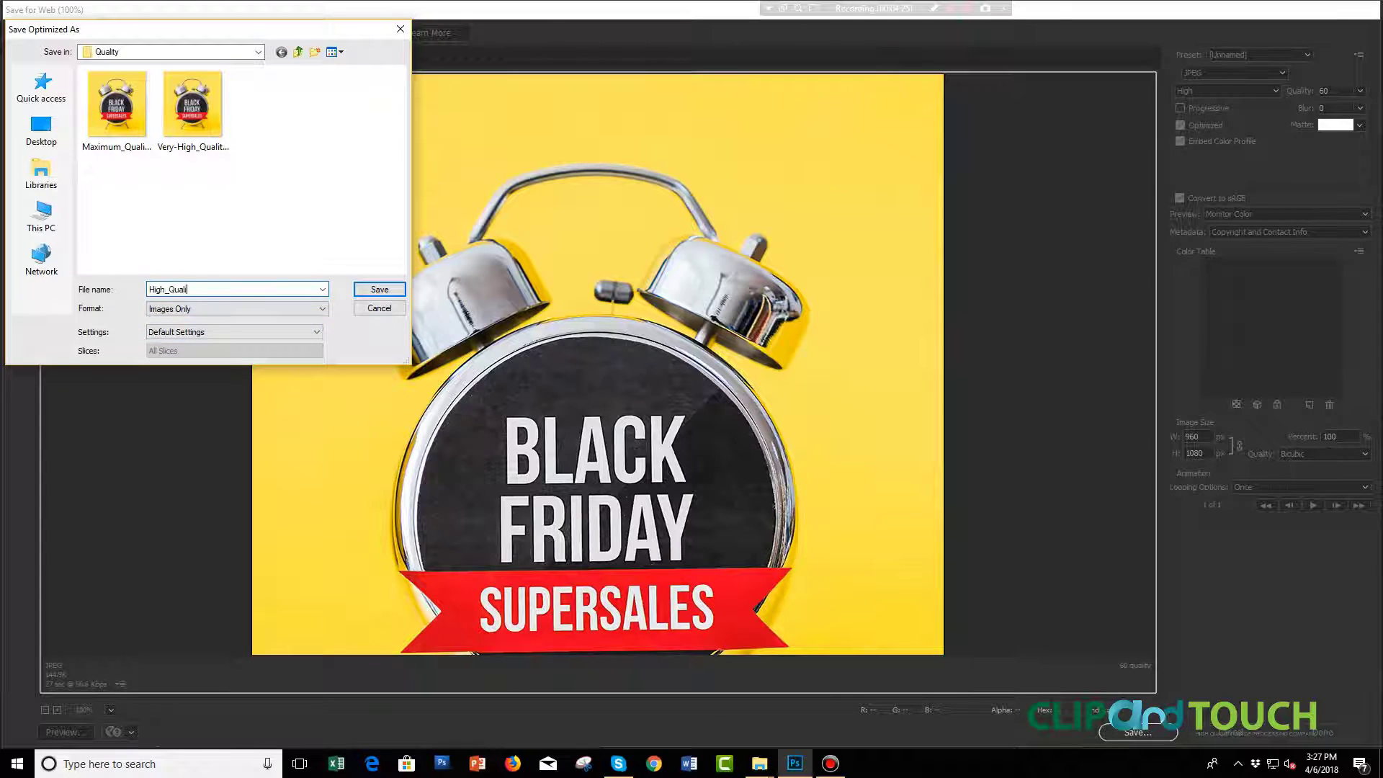
left_click(379, 288)
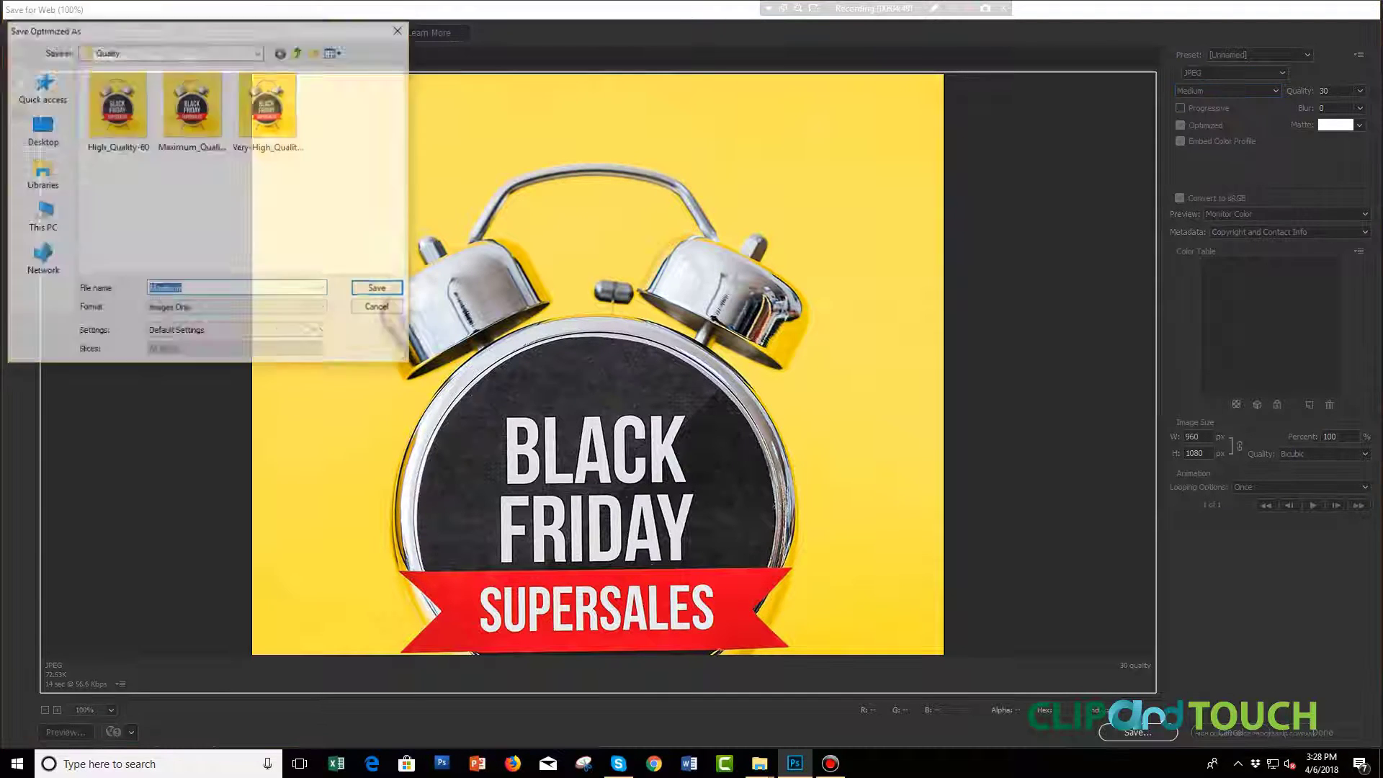
Step: Save Medium_Quality.jpg and name the Low preset copy 'Low_Quality 10'
type("Medium_Quality")
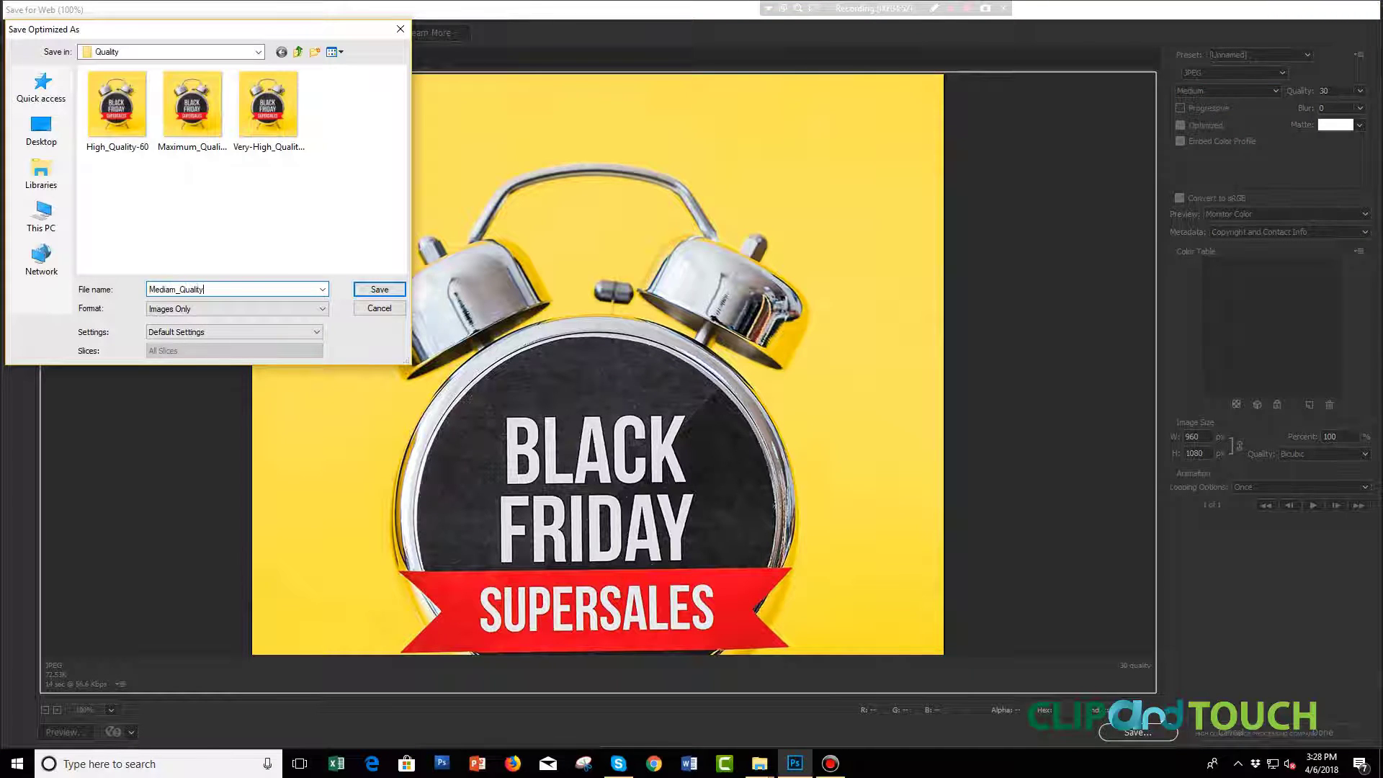
left_click(379, 288)
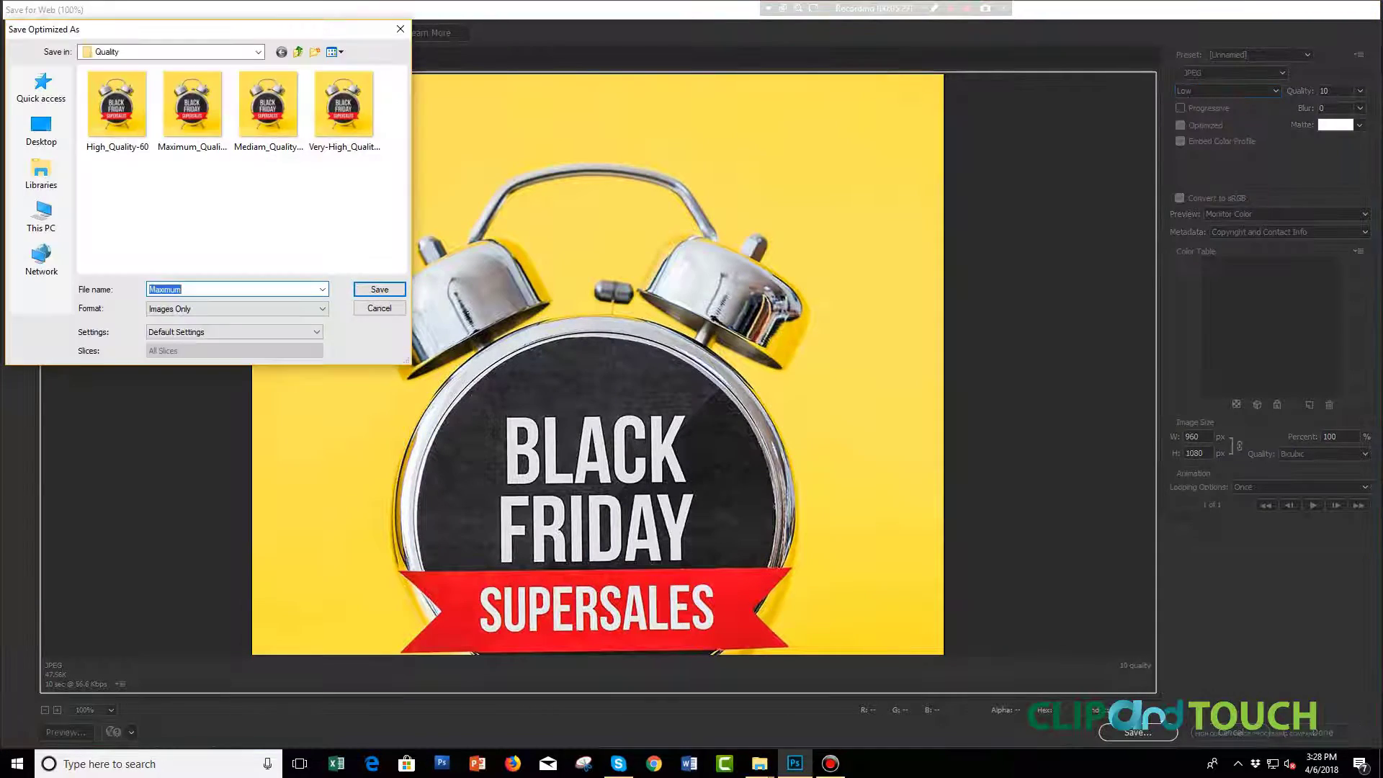
type("Low_Quality 10")
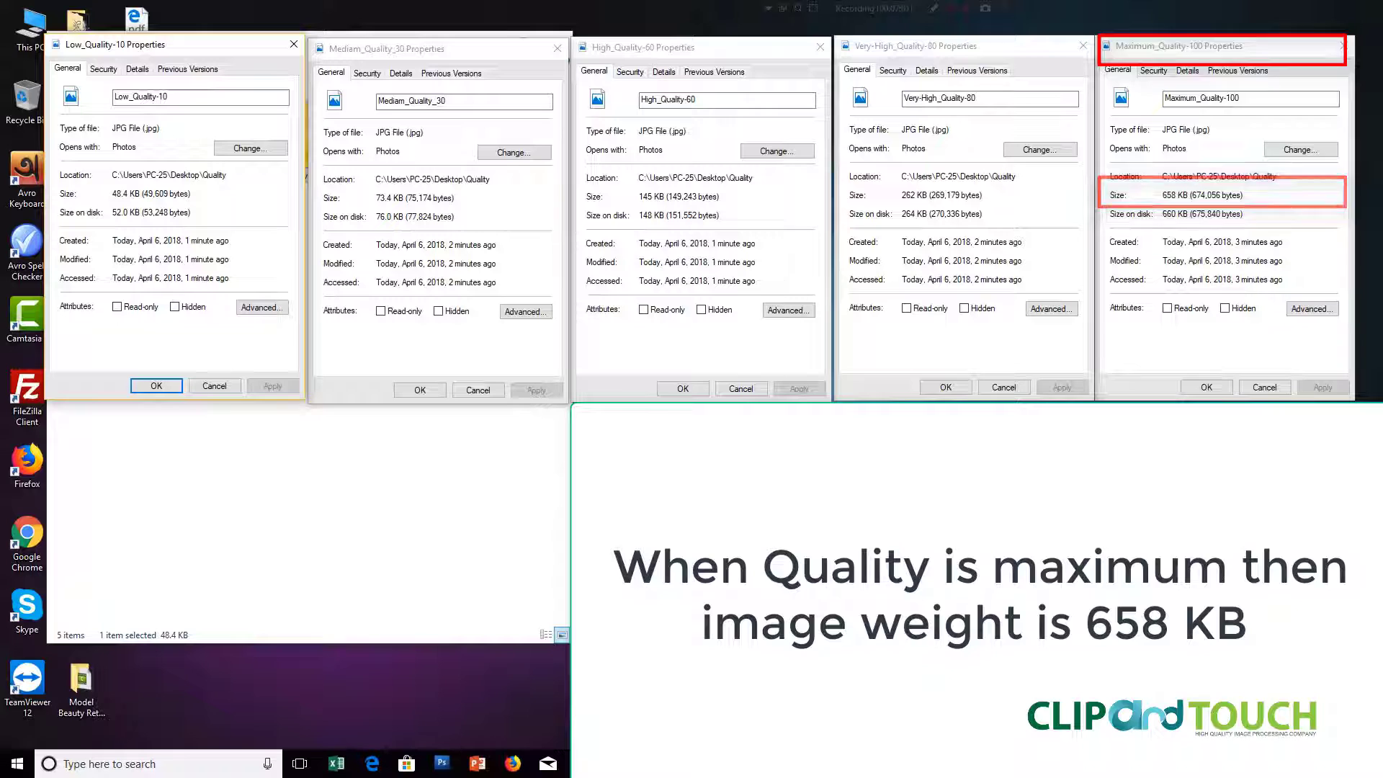
Step: Focus the Very-High_Quality-80 Properties window showing 262 KB versus 658 KB at Maximum
left_click(945, 44)
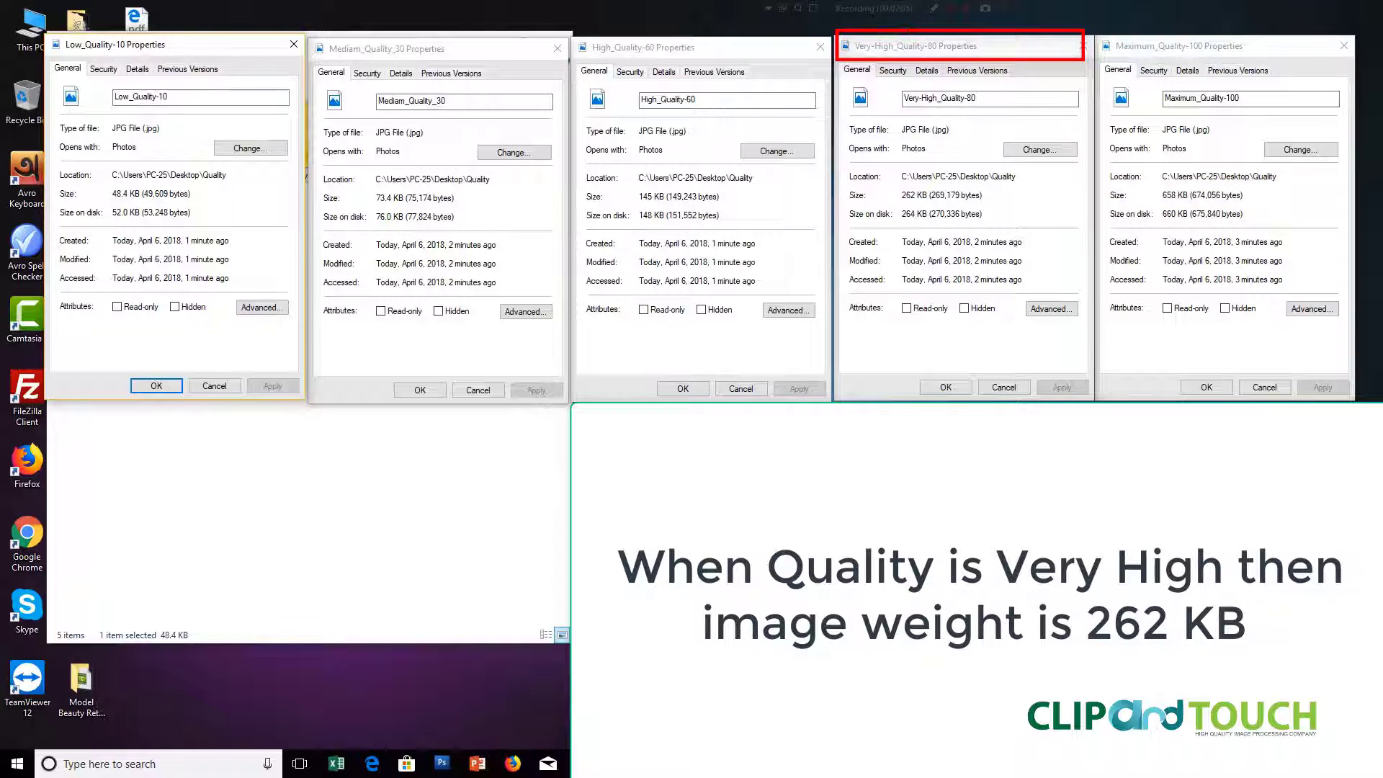